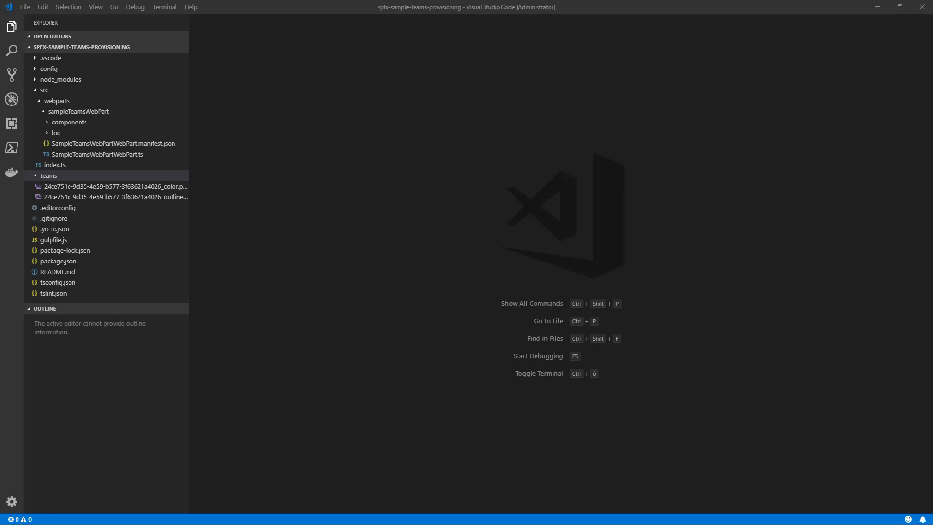
mouse_move(57, 175)
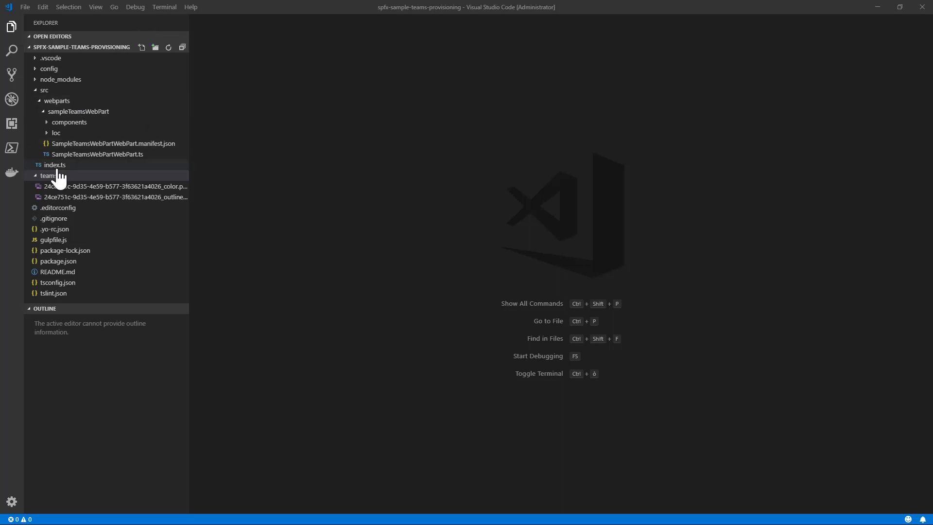
mouse_move(54, 164)
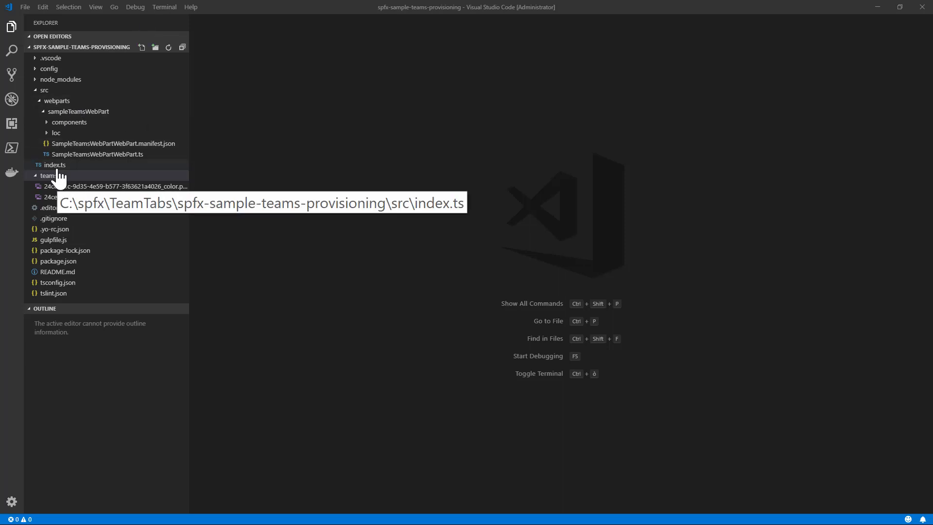
mouse_move(54, 196)
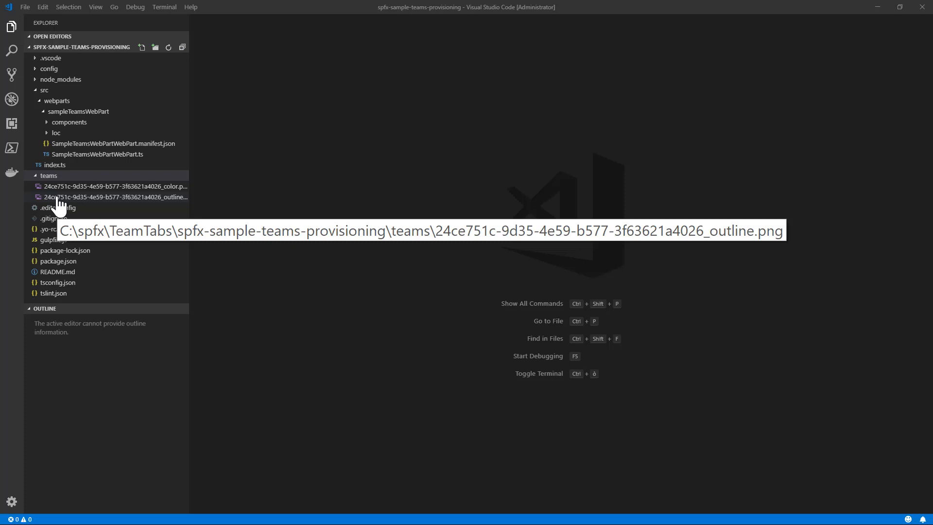
mouse_move(185, 220)
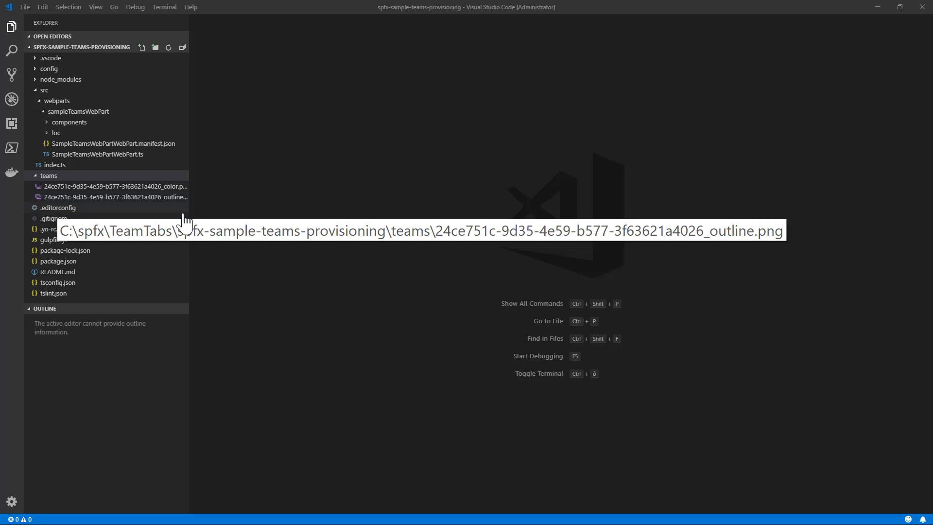
mouse_move(182, 68)
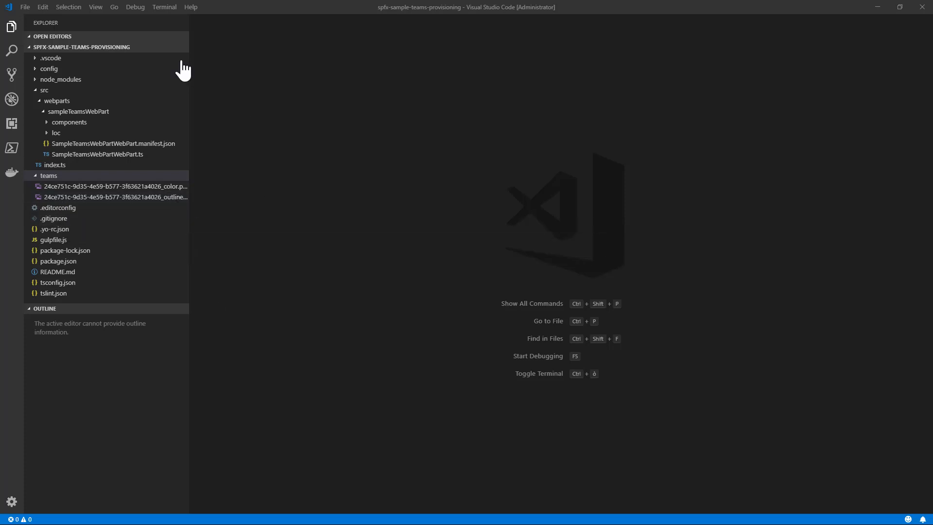
- Run gulp bundle --ship in a new integrated terminal to build the production bundle
key("ctrl+`")
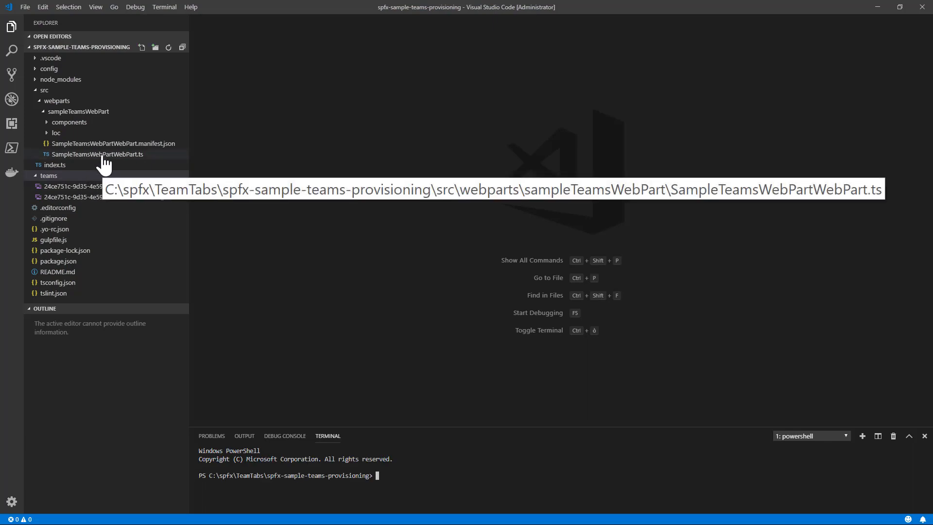
mouse_move(399, 494)
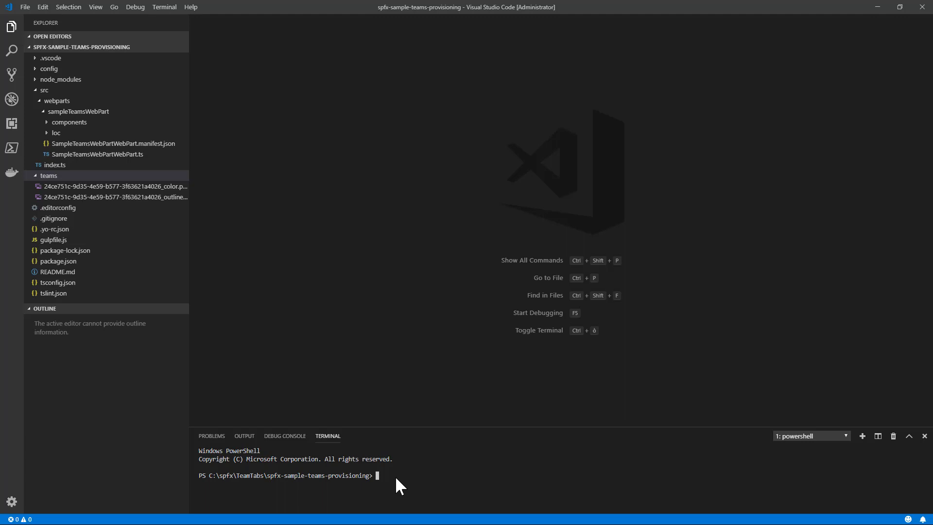
type("gul")
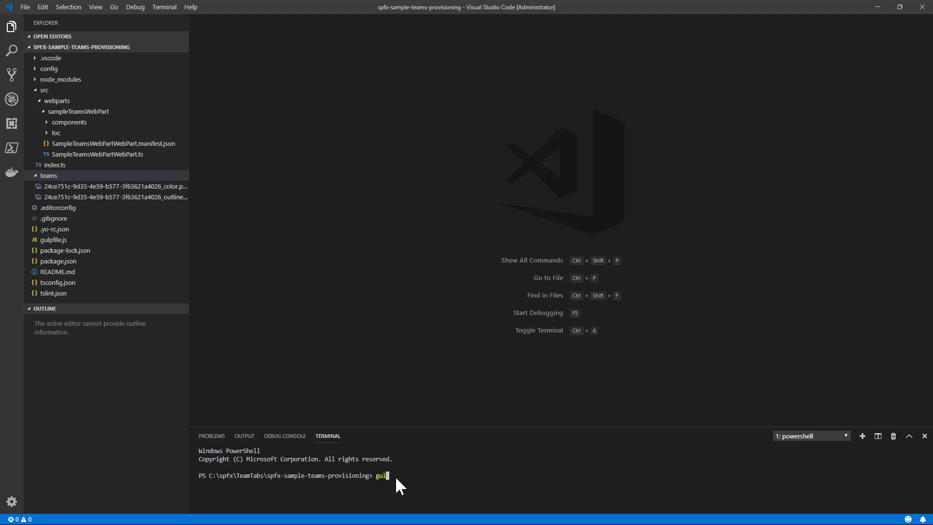
type("p")
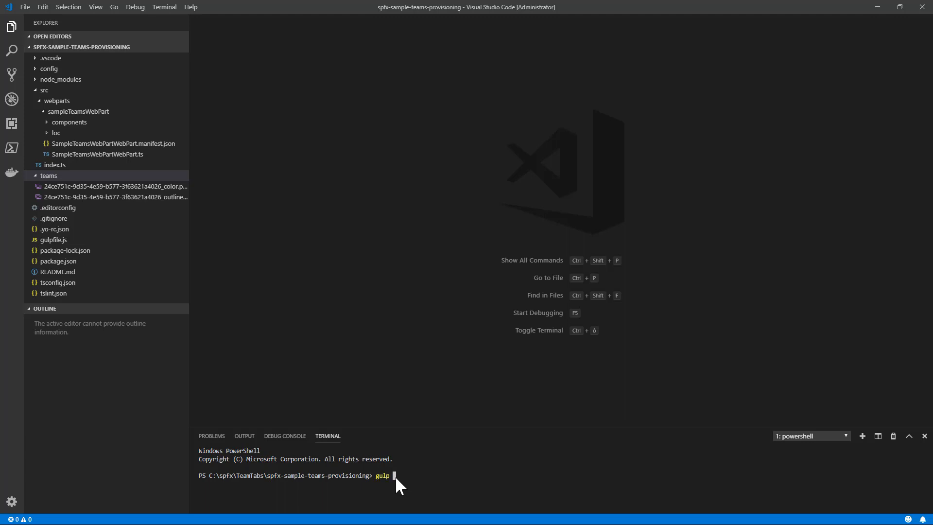
type("bundle --")
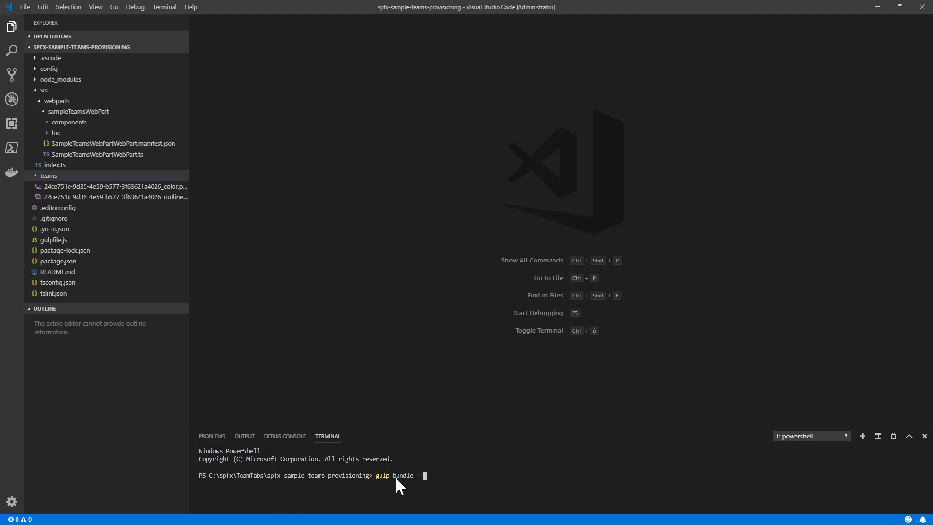
type("--ship")
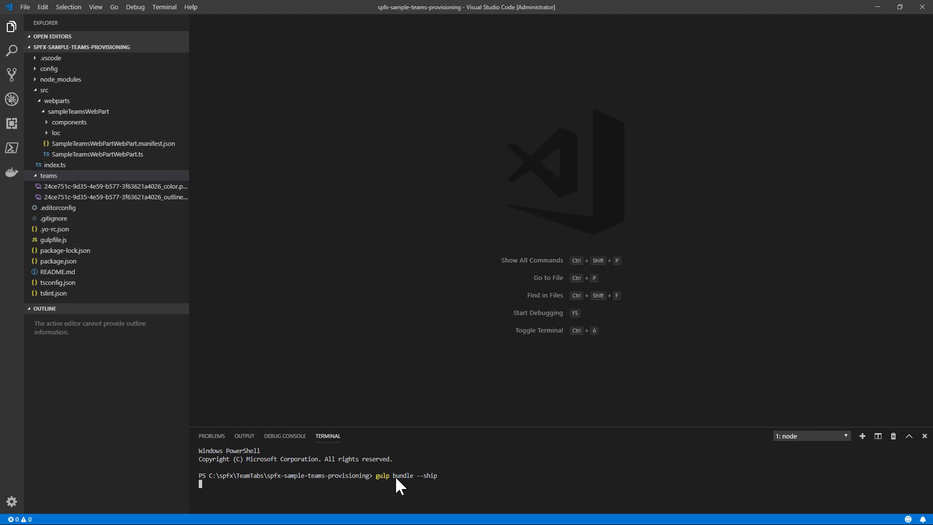
key("Enter")
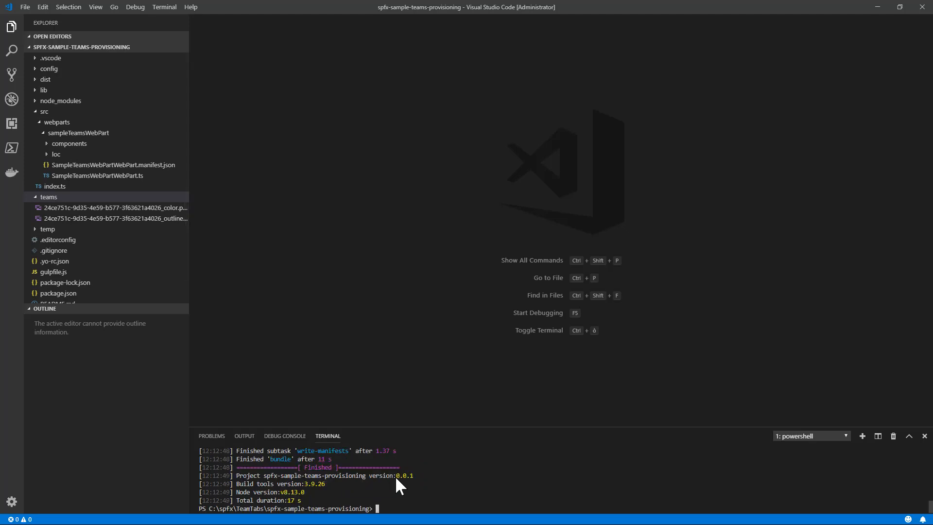
mouse_move(345, 318)
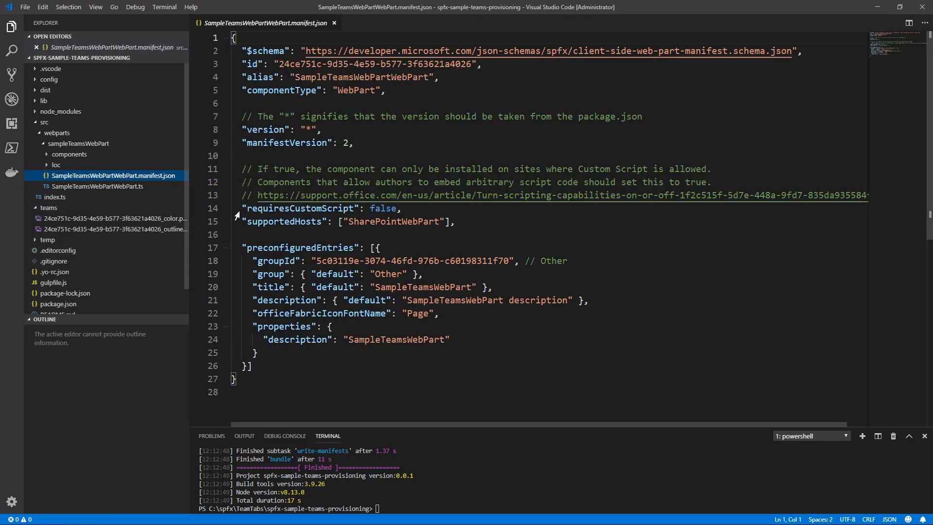
- Add "TeamsTab" after SharePointWebPart in supportedHosts, then type gulp bundle --ship
double_click(282, 222)
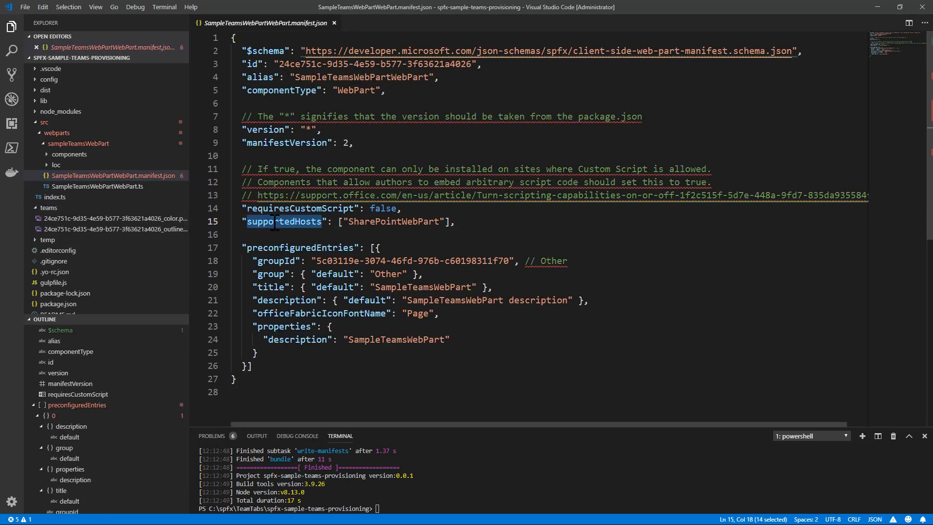
left_click(449, 221)
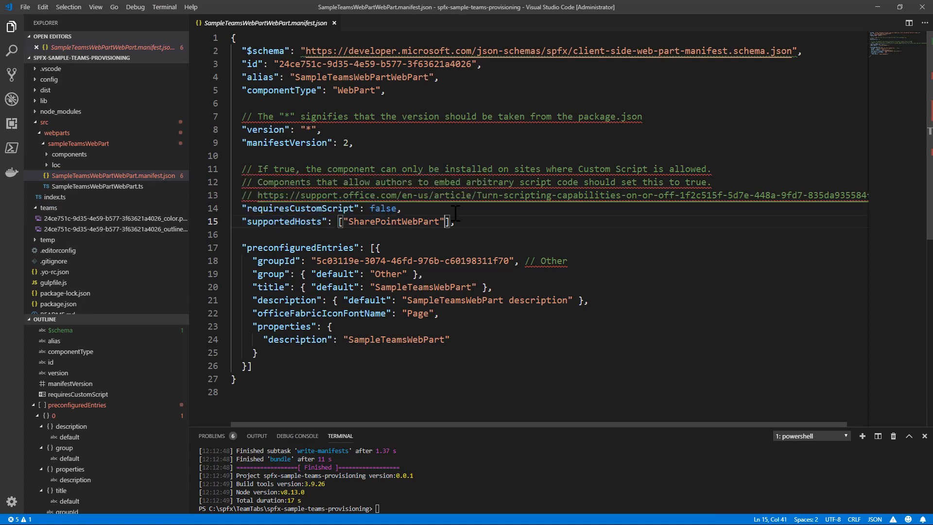
type(",")
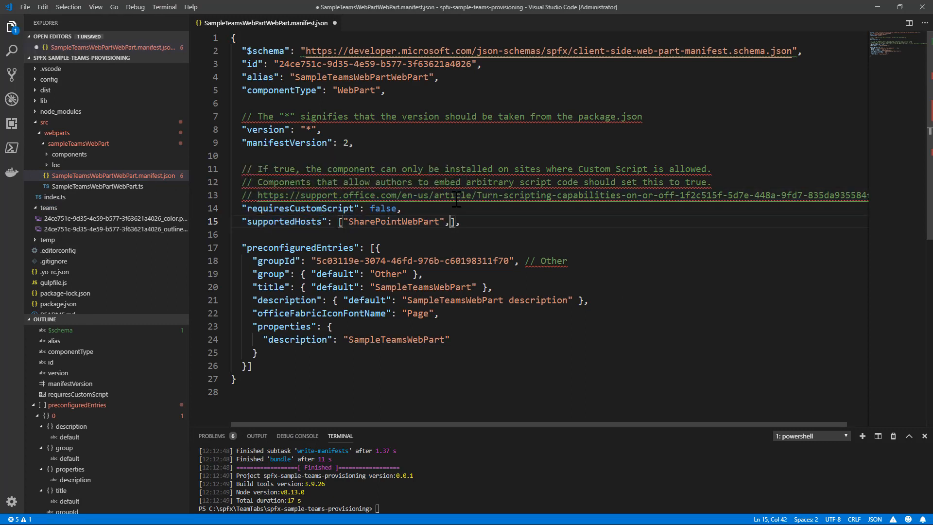
type("\"\"")
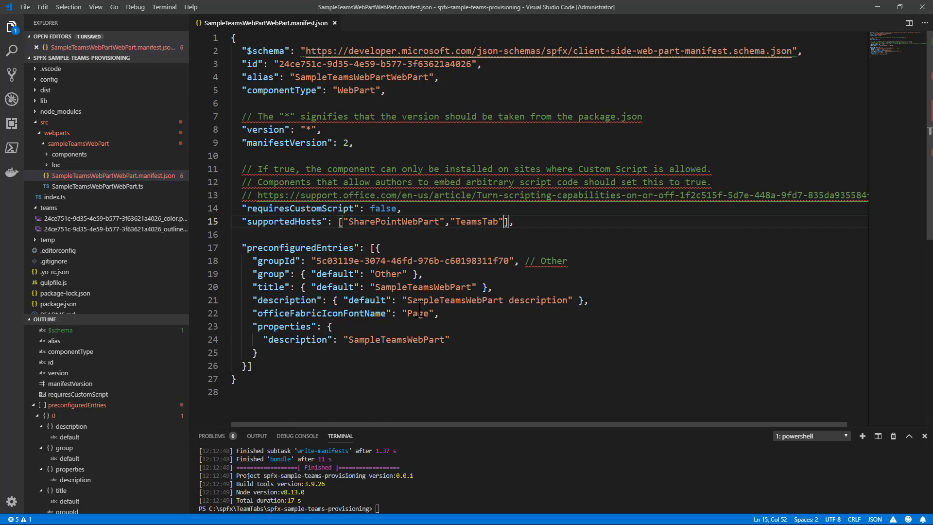
type("gulp bundle --ship")
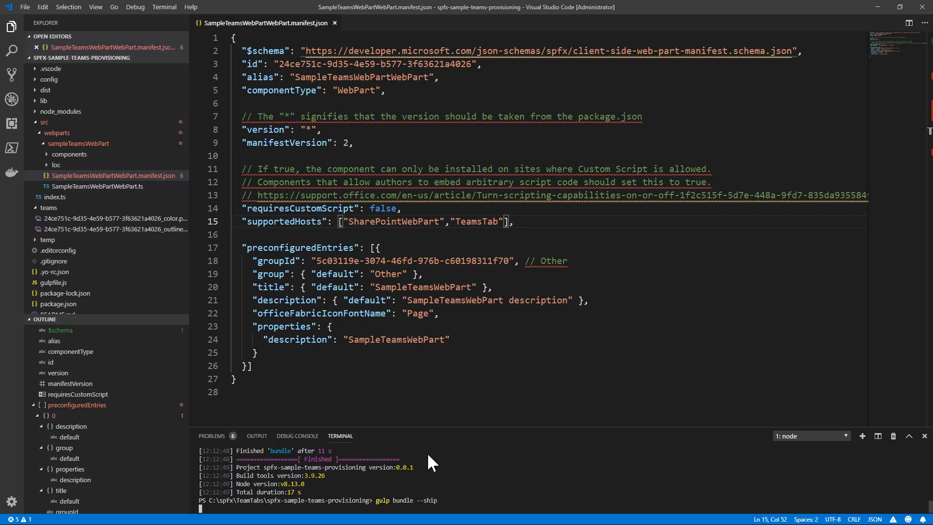
- Rerun the ship bundle build, then start gulp package-solution --ship
key("Enter")
type("gulp packag")
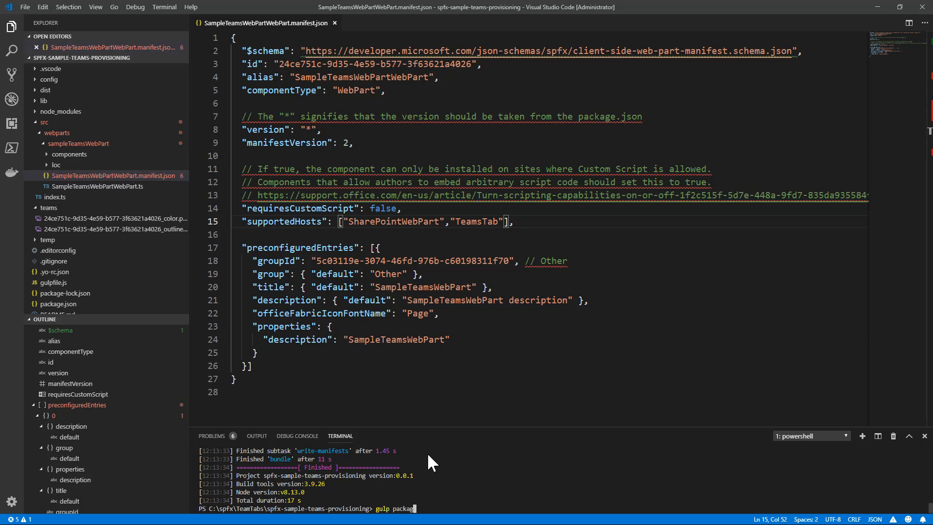
type("-solution --ship")
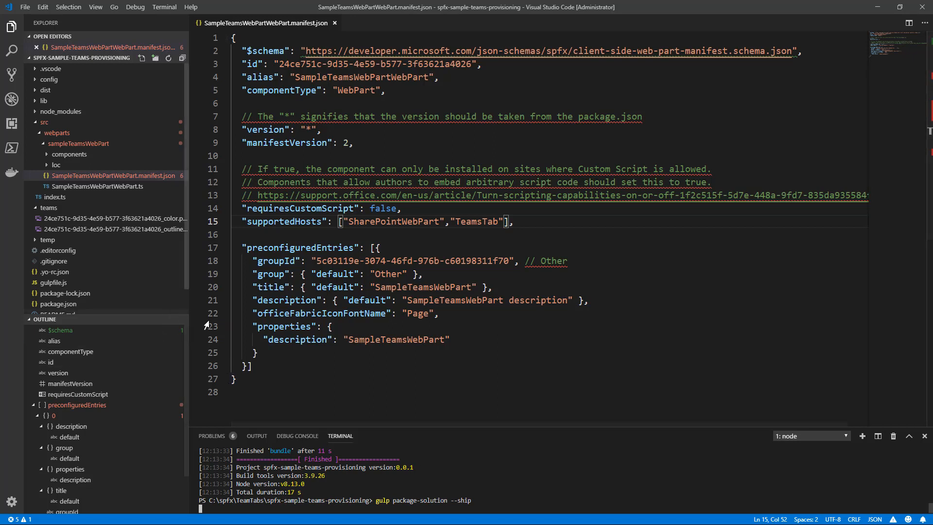
mouse_move(160, 250)
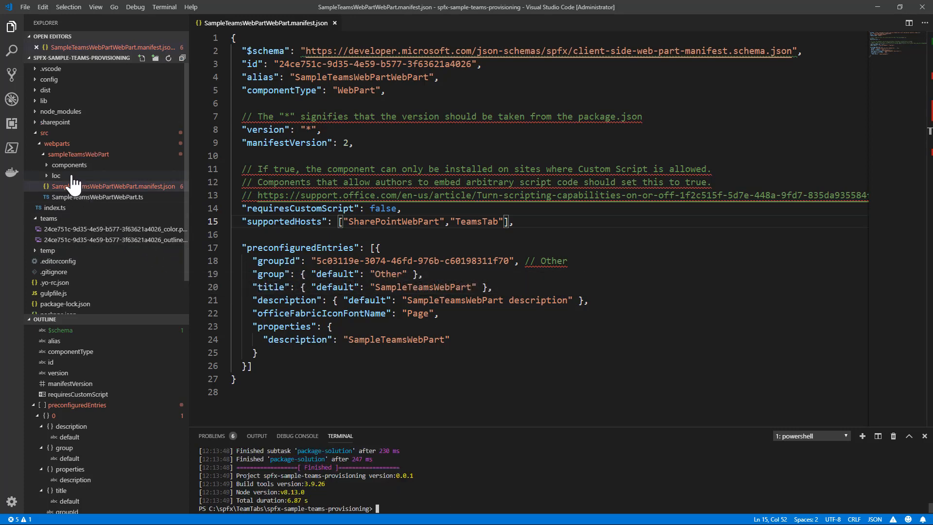
- Reveal the sharepoint output folder in File Explorer and open its solution folder
left_click(55, 122)
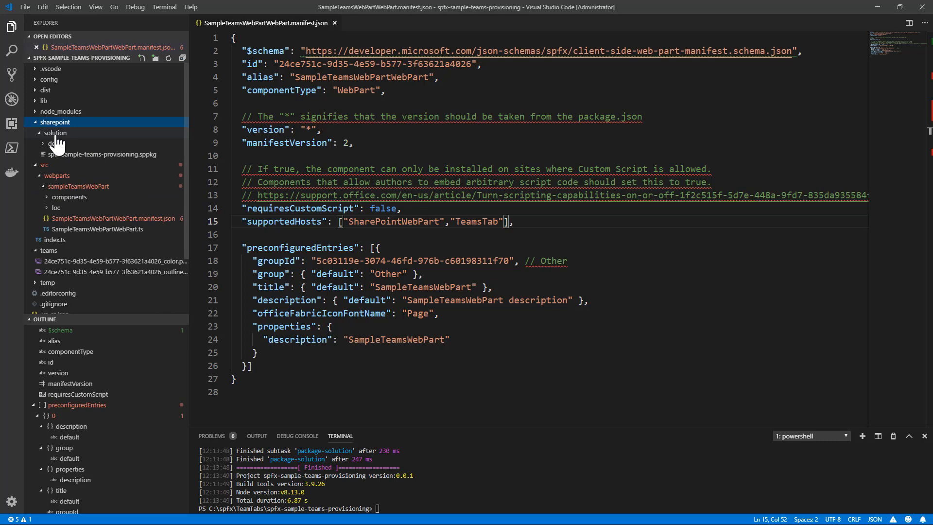
right_click(55, 122)
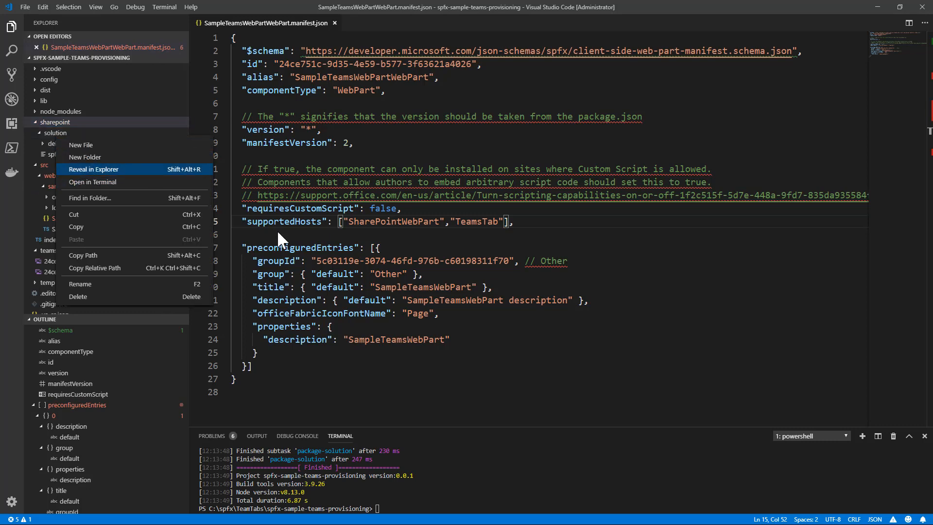
left_click(93, 169)
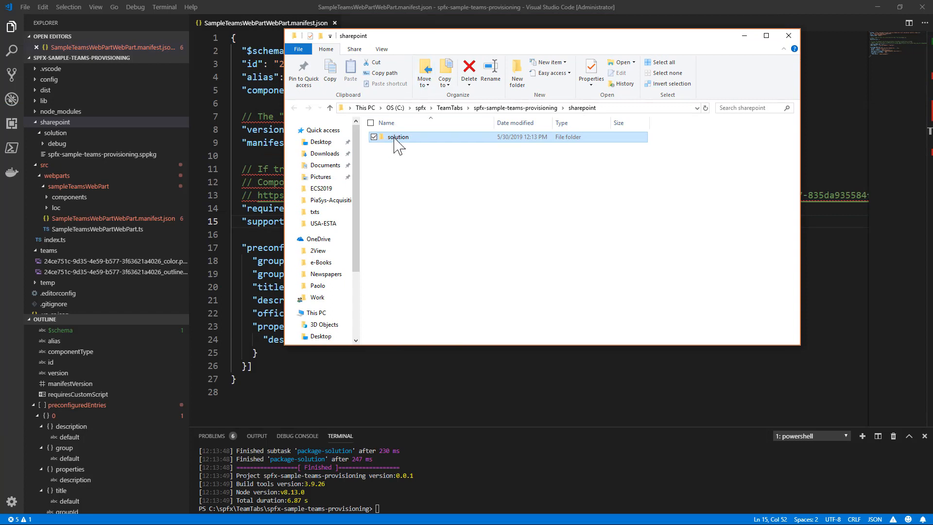
double_click(397, 138)
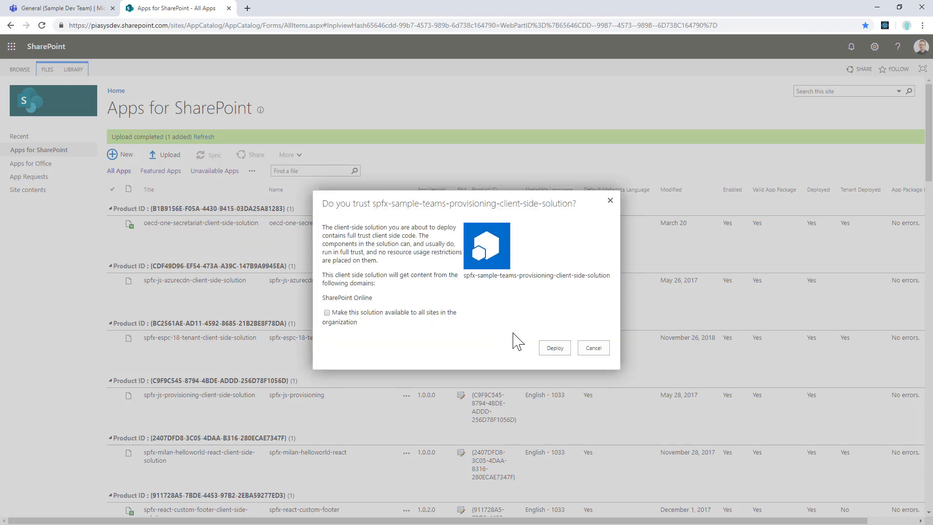
- Tick 'Make this solution available to all sites in the organization' and deploy
left_click(326, 312)
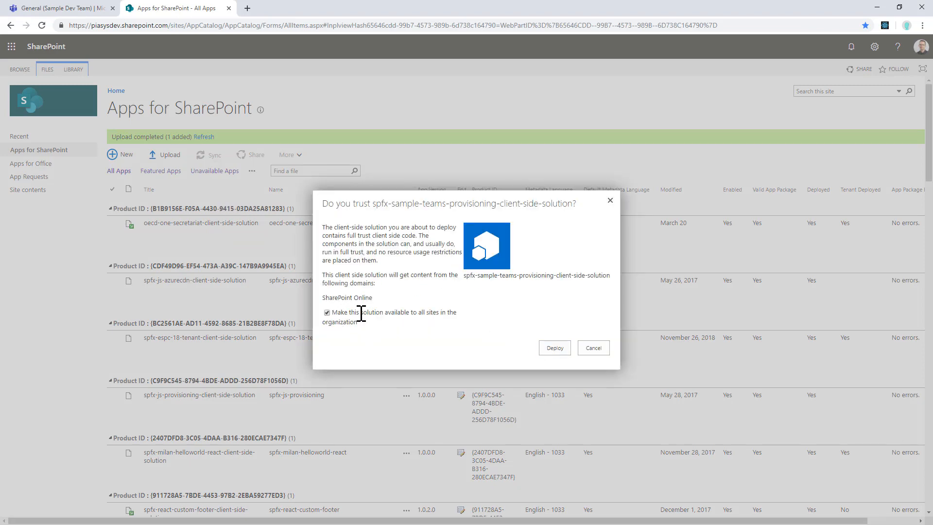
left_click(554, 347)
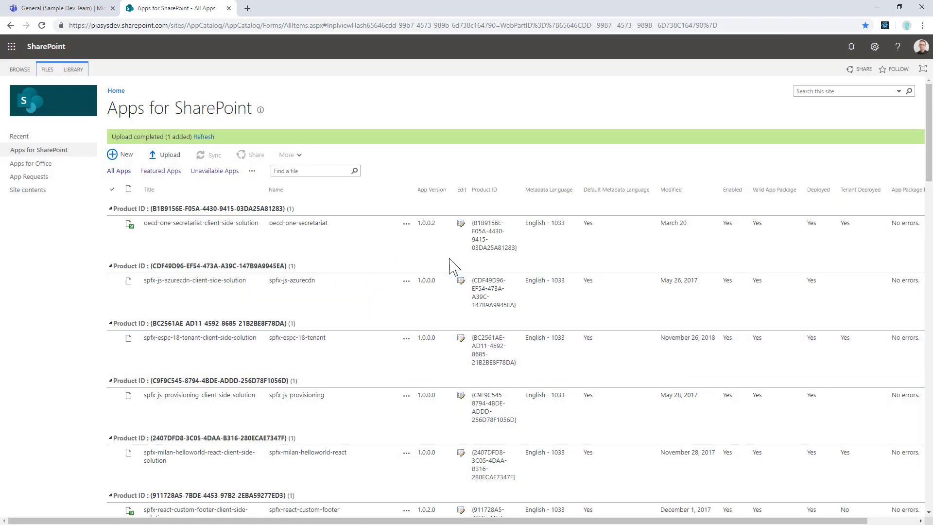
mouse_move(48, 50)
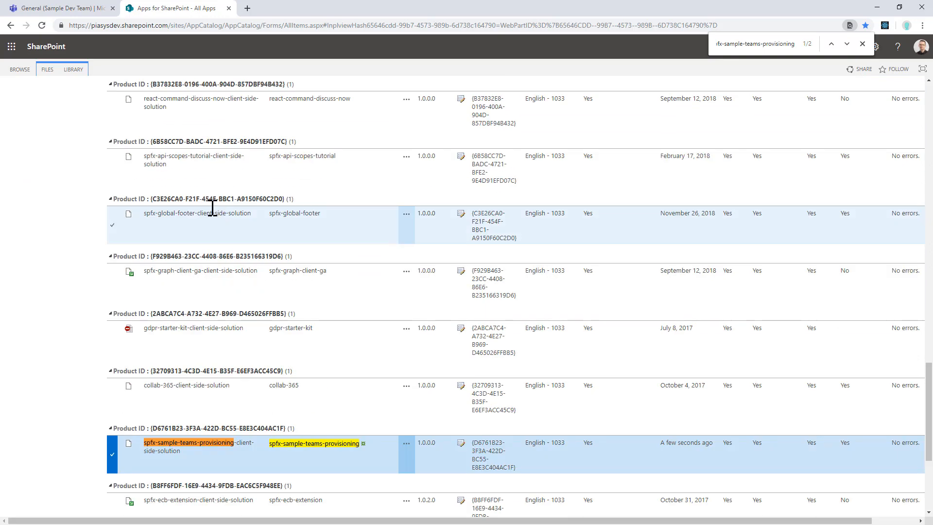
- Sync the selected spfx-sample-teams-provisioning solution to Teams from the FILES ribbon
left_click(47, 69)
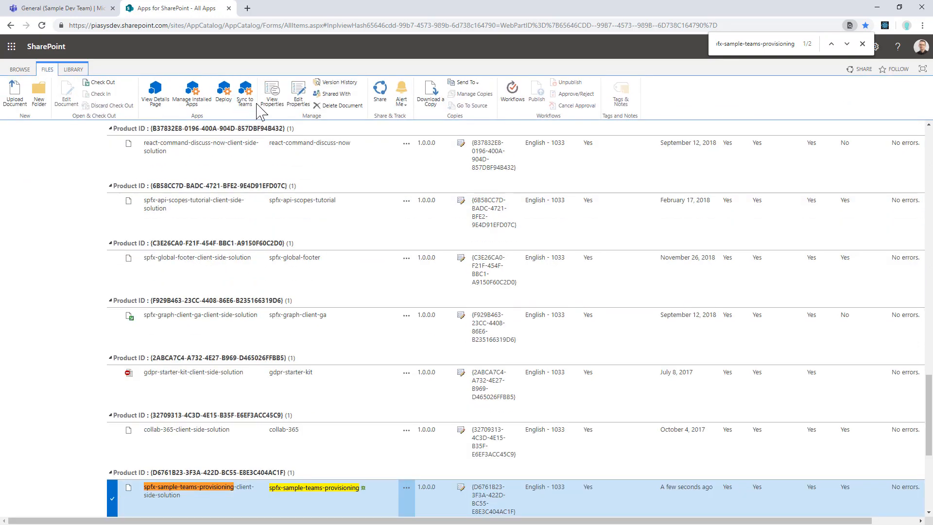
mouse_move(245, 93)
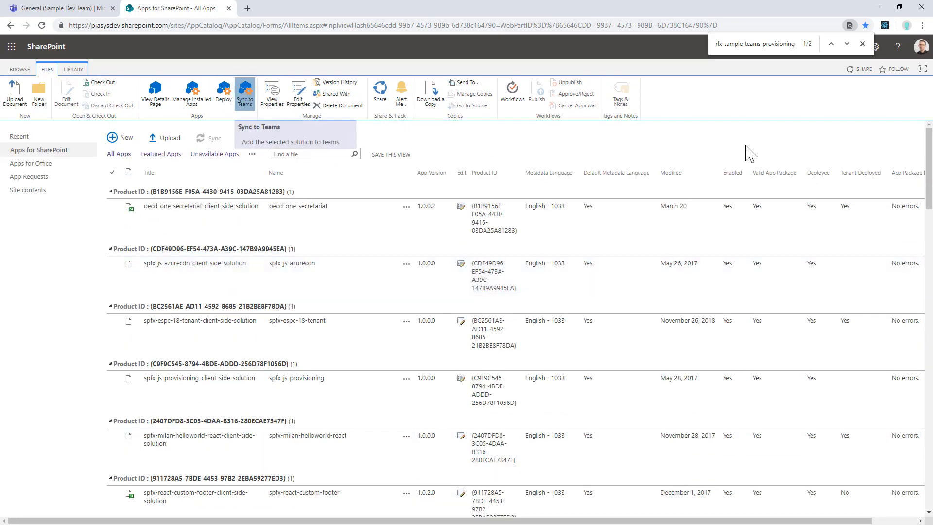
mouse_move(832, 140)
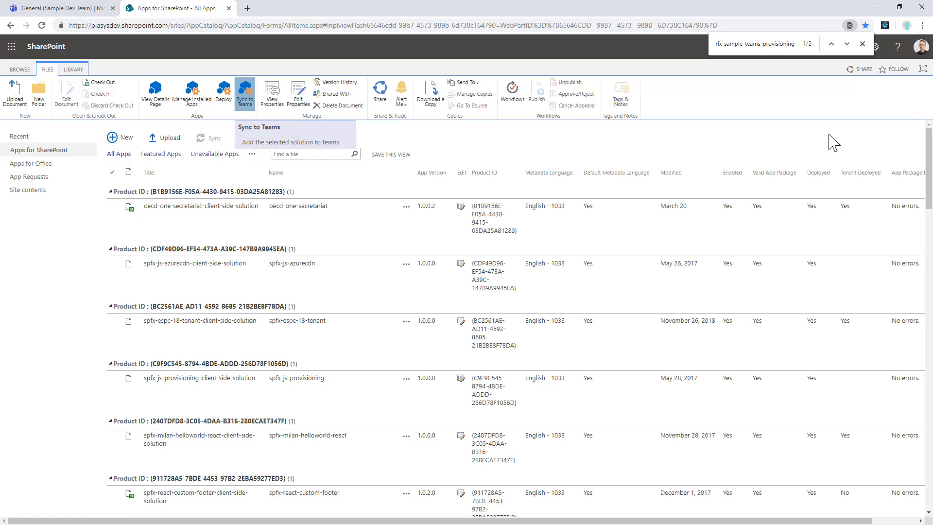
left_click(245, 92)
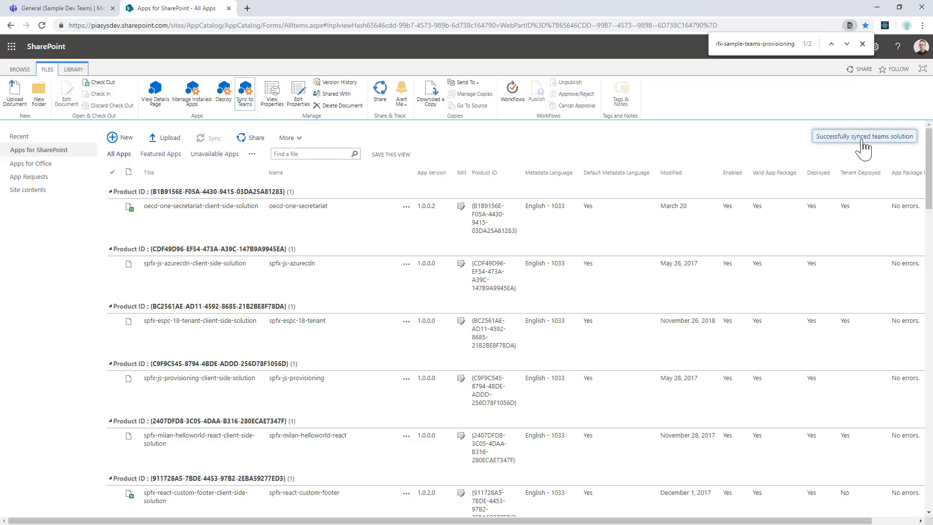
mouse_move(887, 148)
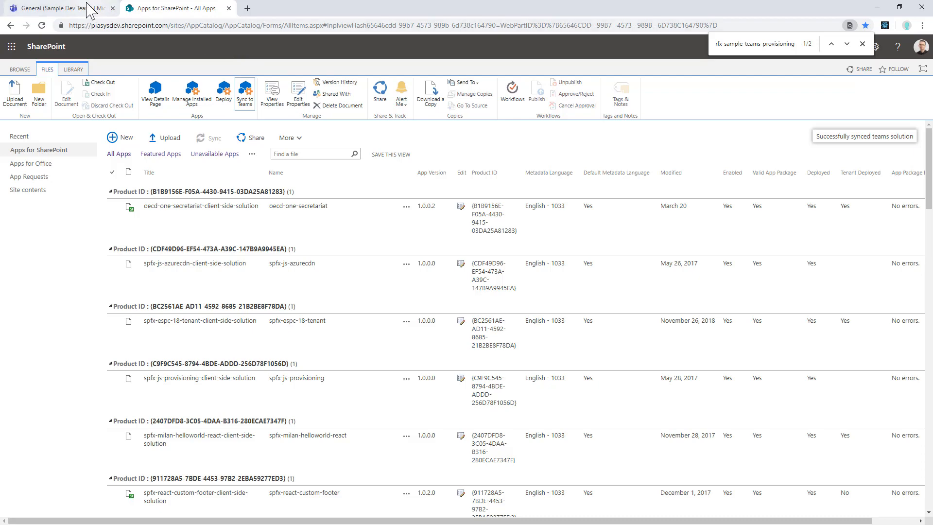
- Add and save a SampleTeamsWebPart tab in the General channel
left_click(44, 7)
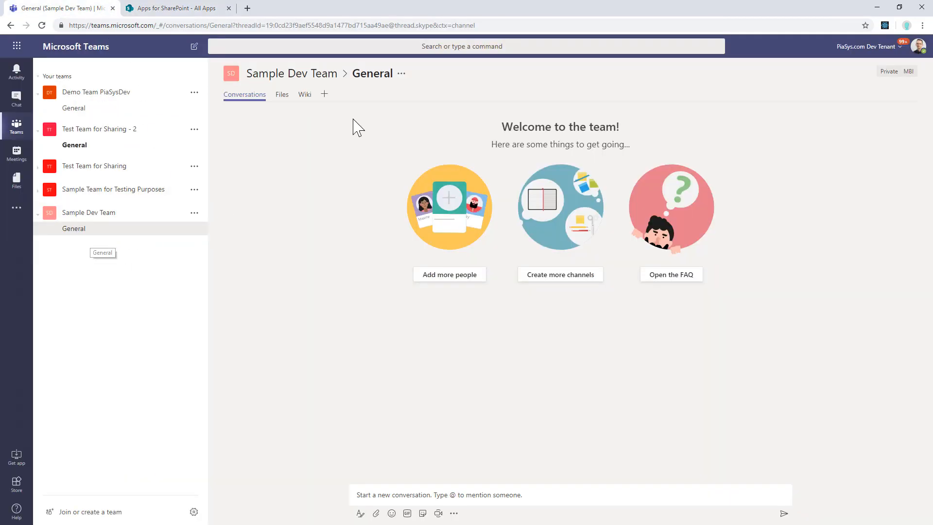
left_click(324, 93)
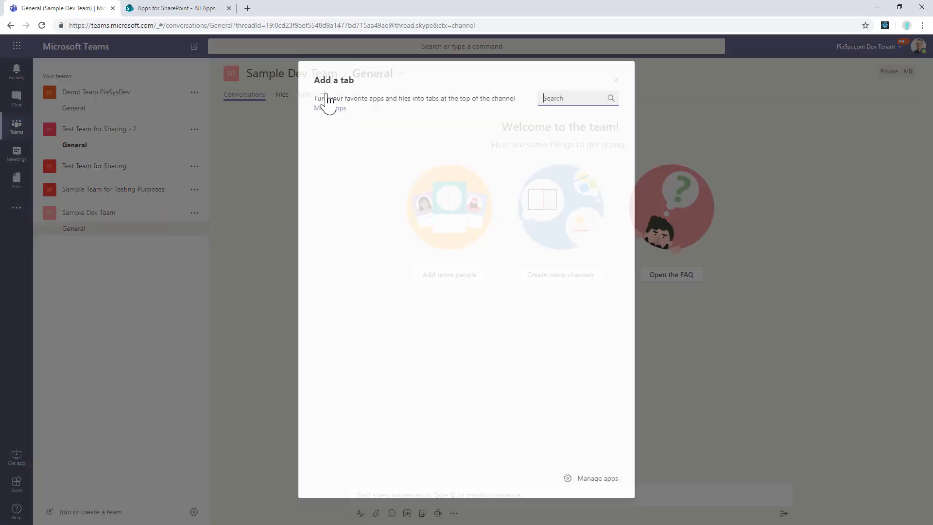
left_click(329, 108)
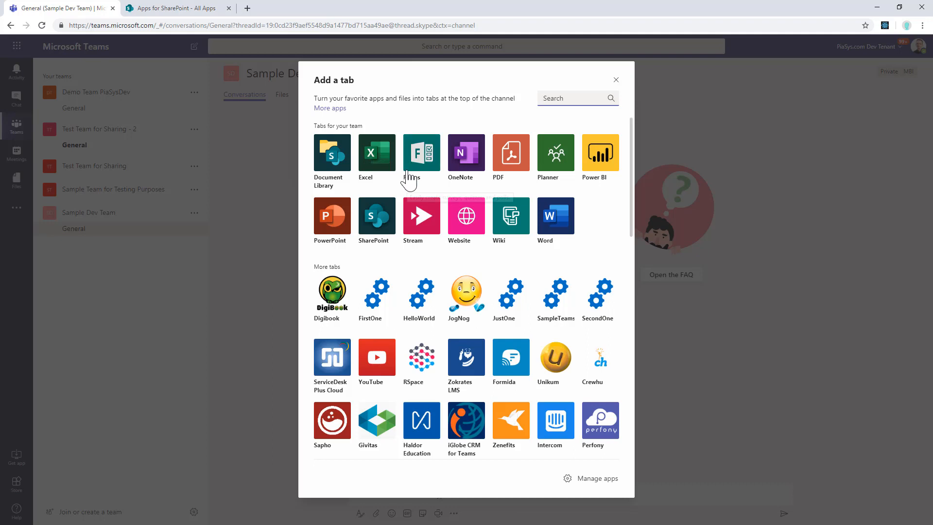
mouse_move(556, 298)
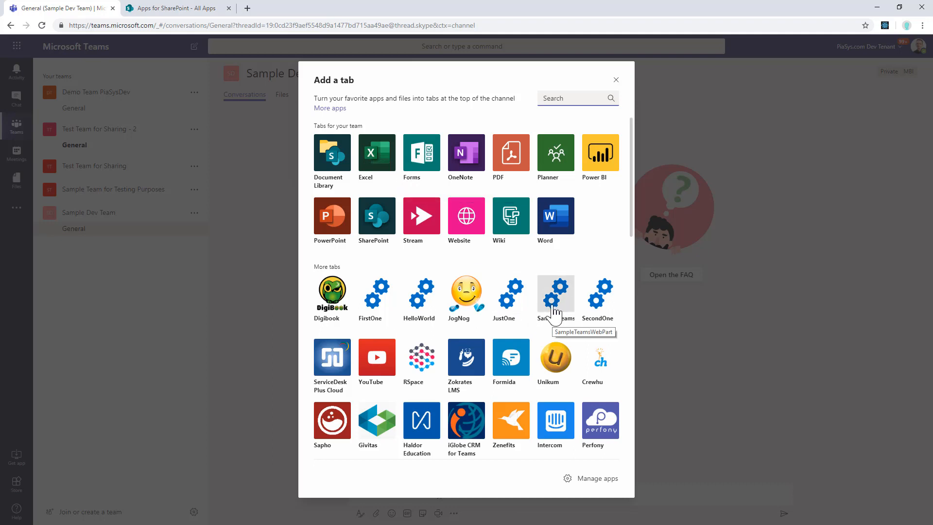
left_click(556, 290)
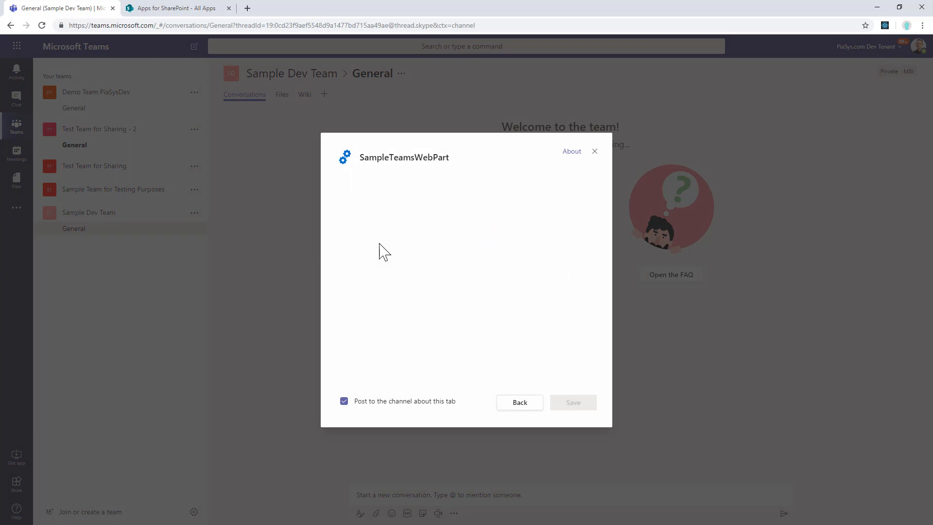
mouse_move(387, 260)
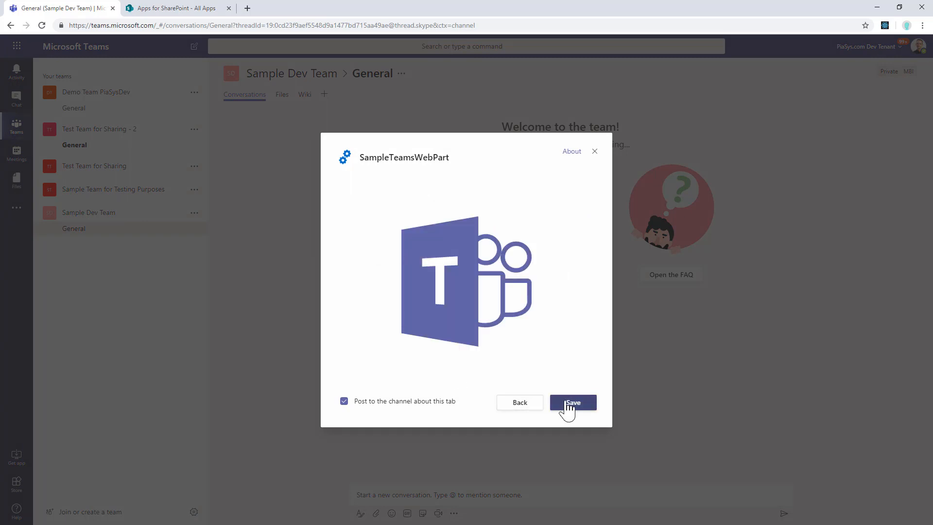
left_click(573, 402)
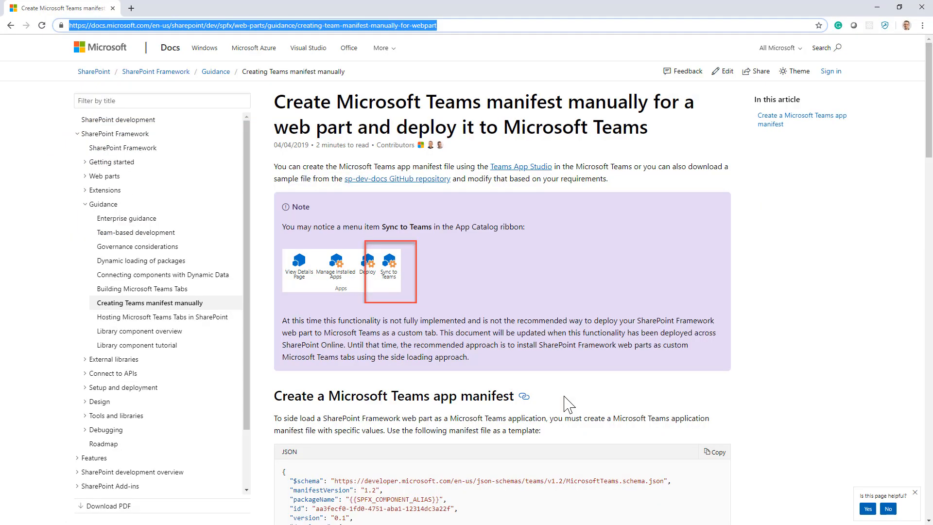
mouse_move(437, 301)
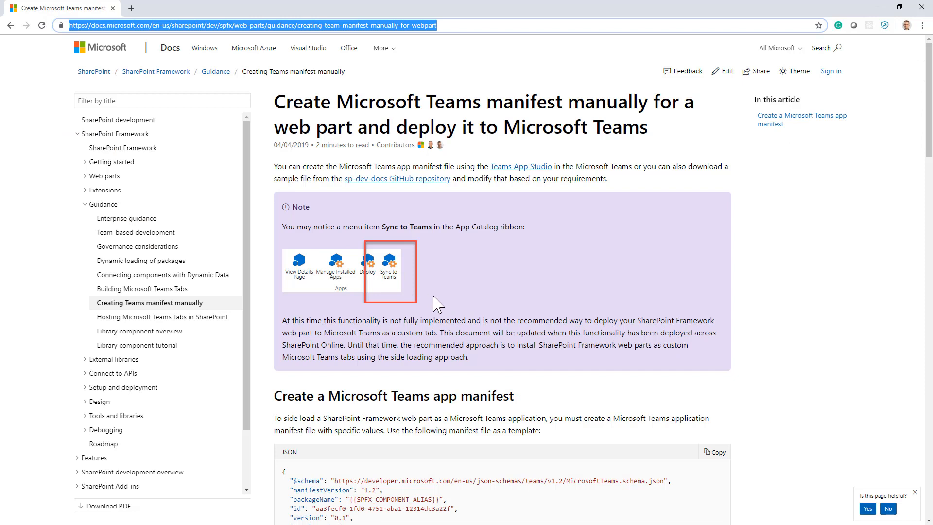
mouse_move(606, 381)
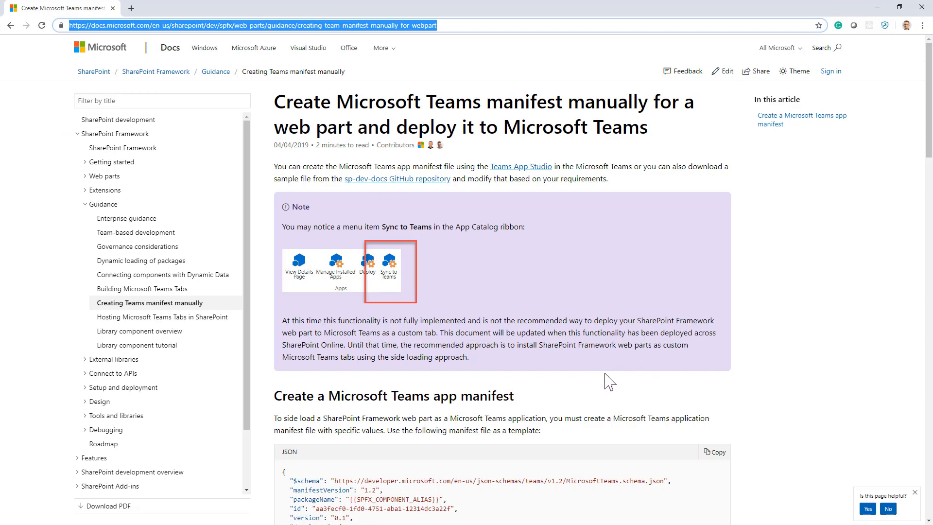
mouse_move(430, 370)
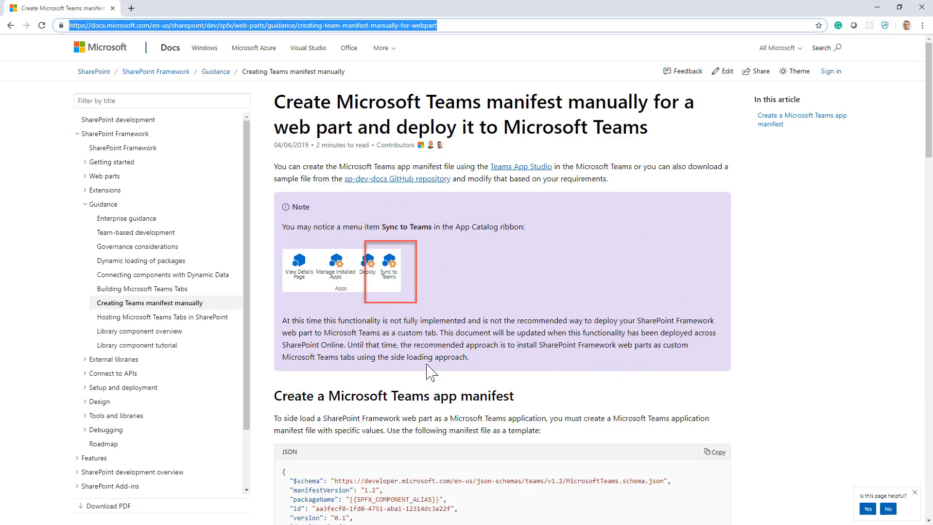
- Scroll the Docs manual Teams manifest guide down to its JSON template
scroll("down", 3)
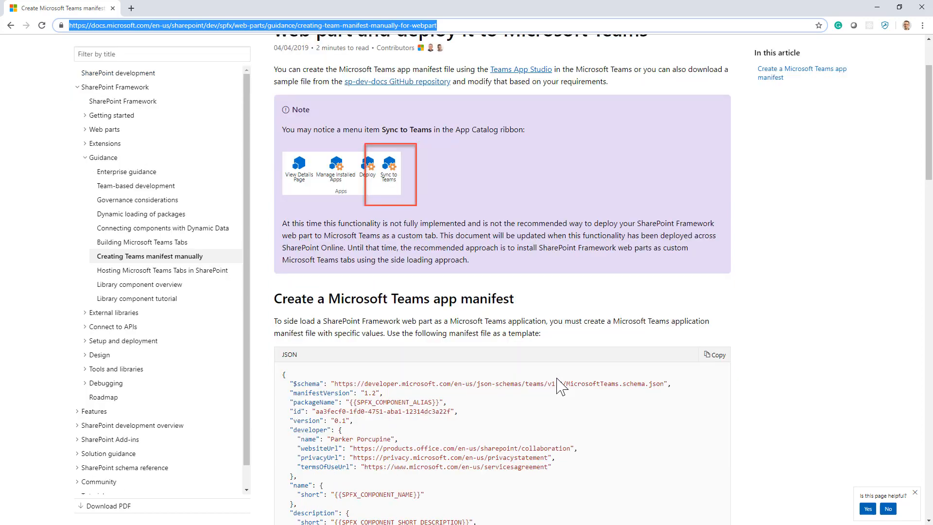
scroll("down", 3)
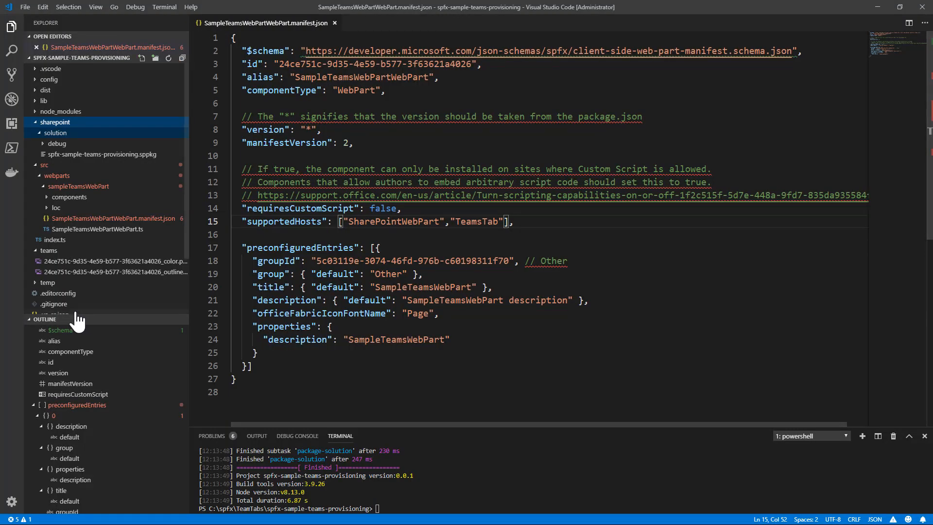
- Create a new manifest.json file in the teams folder
right_click(49, 251)
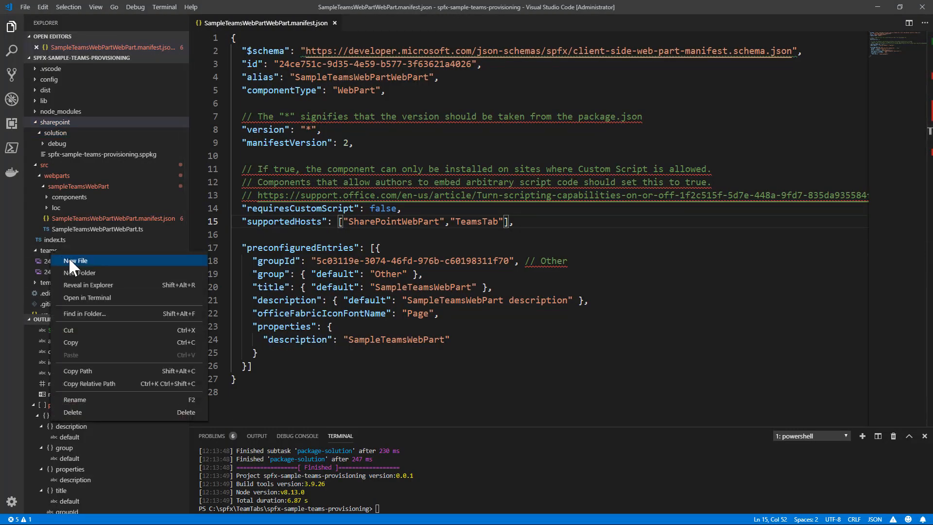
left_click(75, 260)
type("manifest.json")
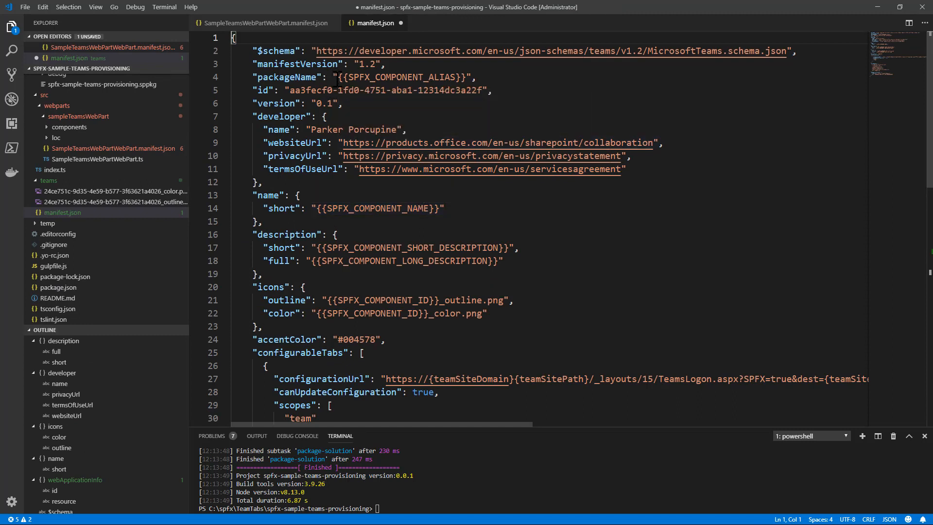
- Fill the Teams manifest name placeholder with the web part title SampleTeamsWebPart
double_click(403, 77)
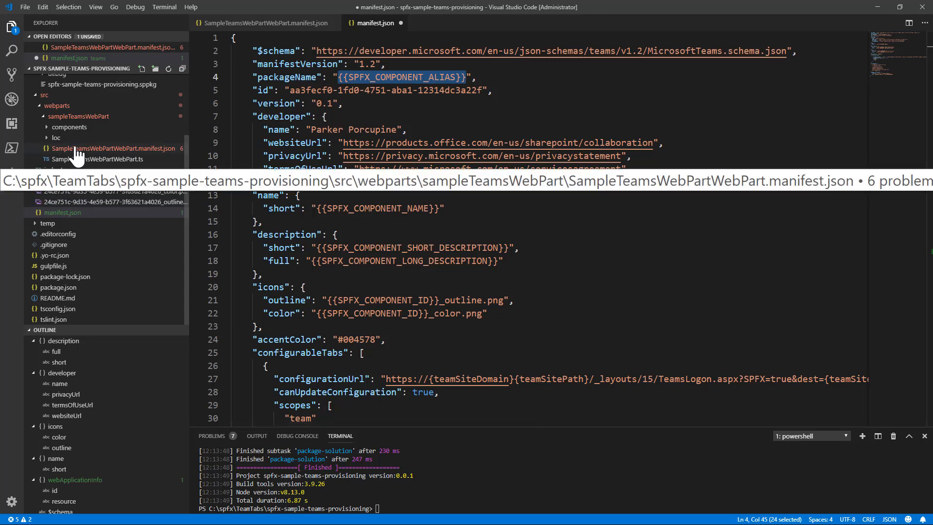
left_click(109, 148)
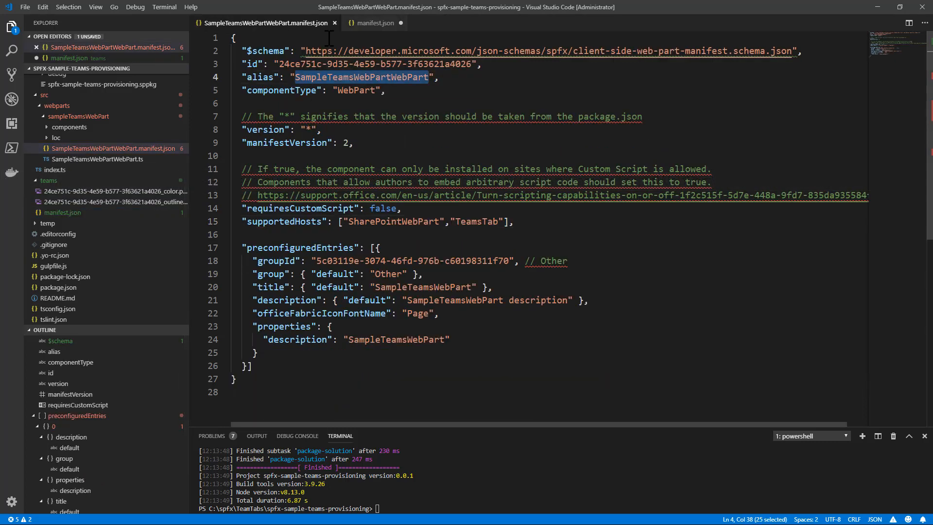
left_click(374, 22)
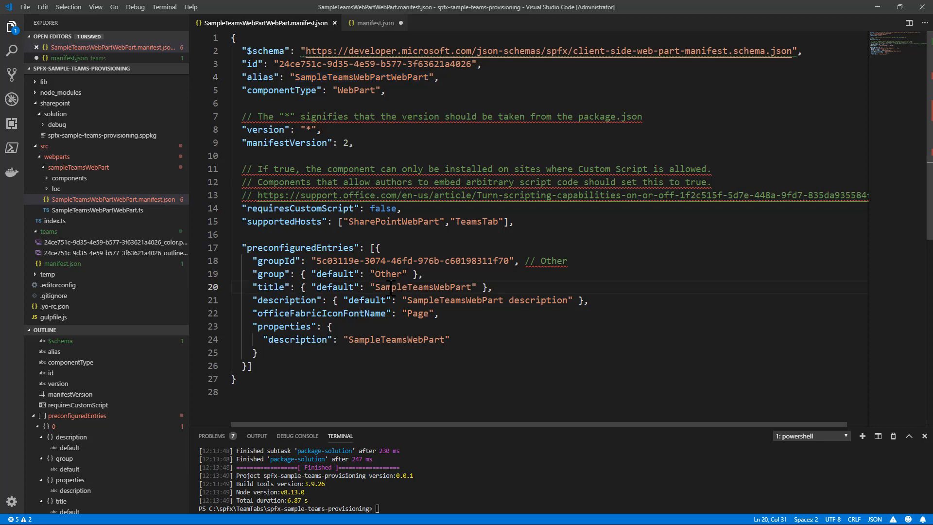
double_click(423, 287)
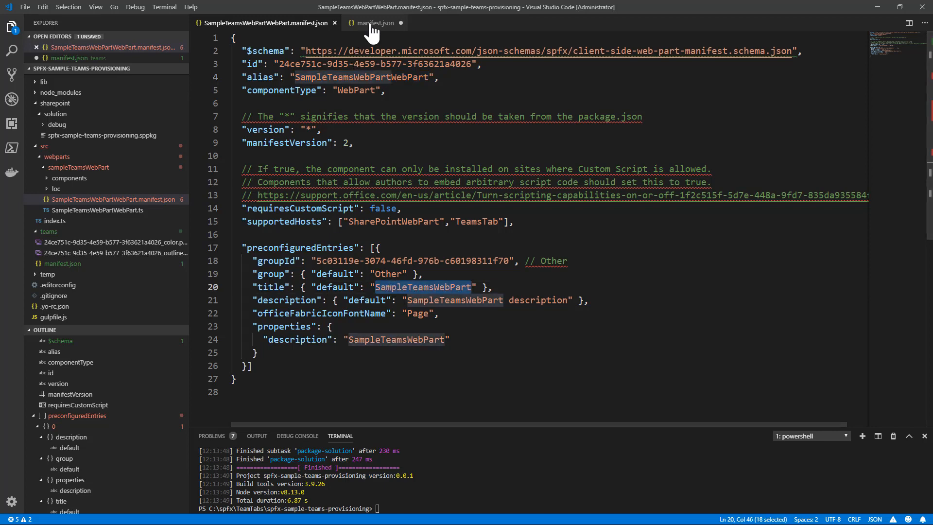
left_click(375, 22)
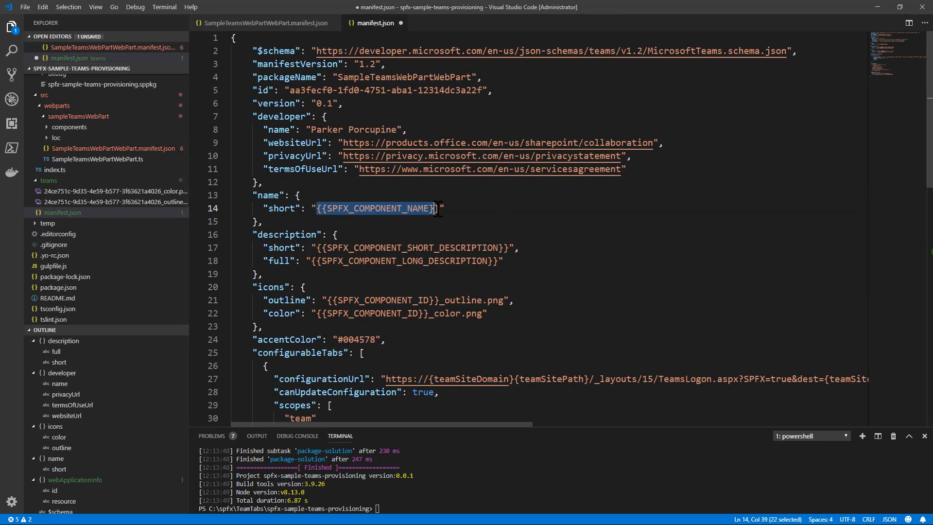
type("SampleTeamsWebPart")
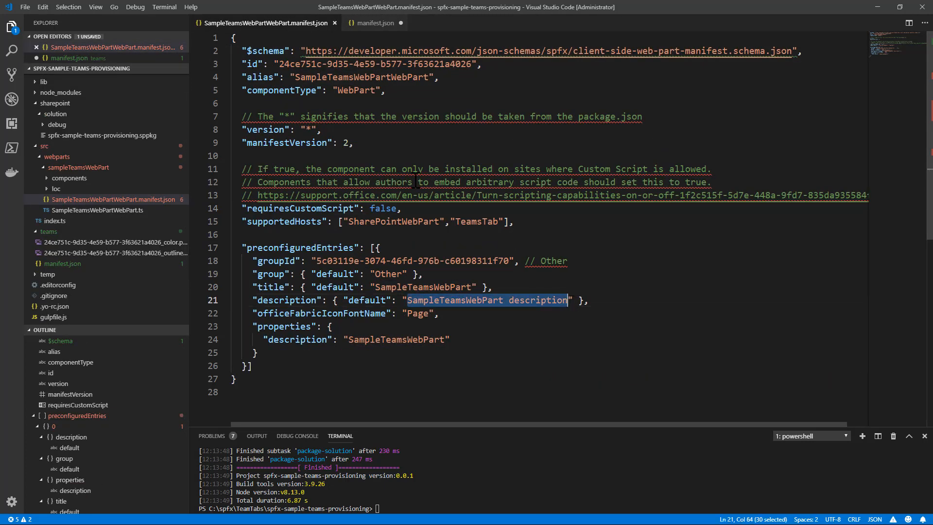
- Fill the description placeholders and component ID 24ce751c-9d35-4e59-b577-3f63621a4026
left_click(375, 23)
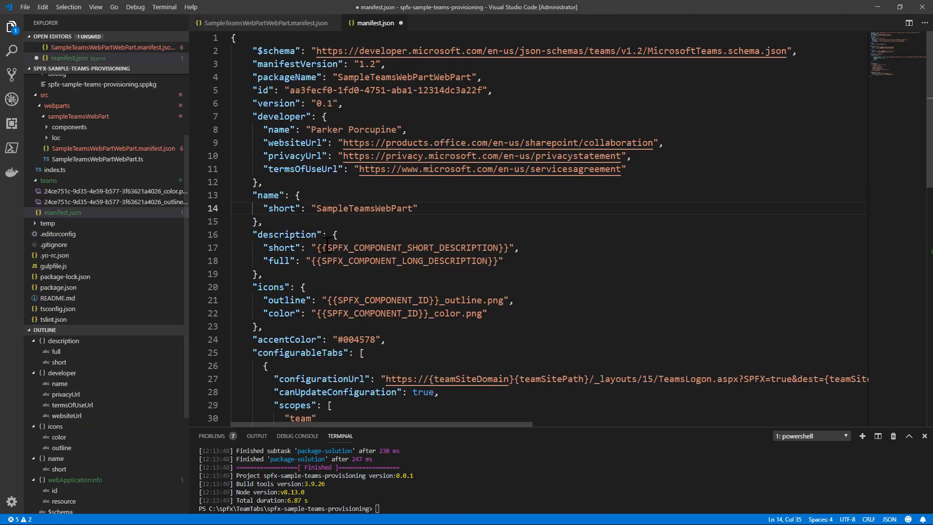
left_click_drag(319, 247, 509, 248)
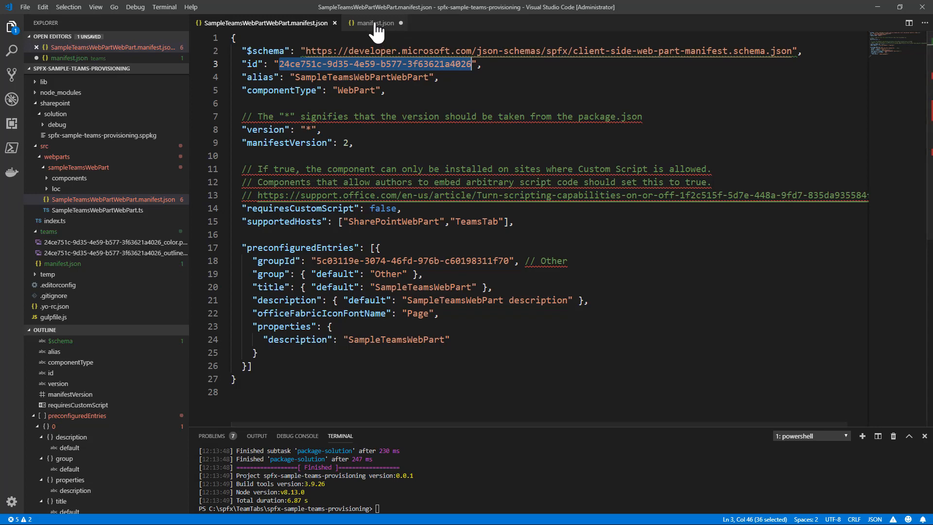
left_click(375, 22)
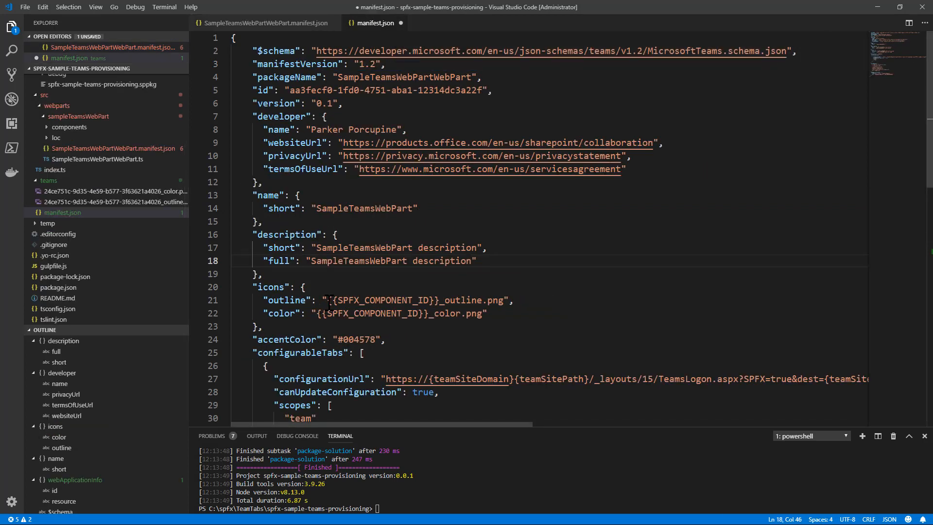
type("24ce751c-9d35-4e59-b577-3f63621a4026")
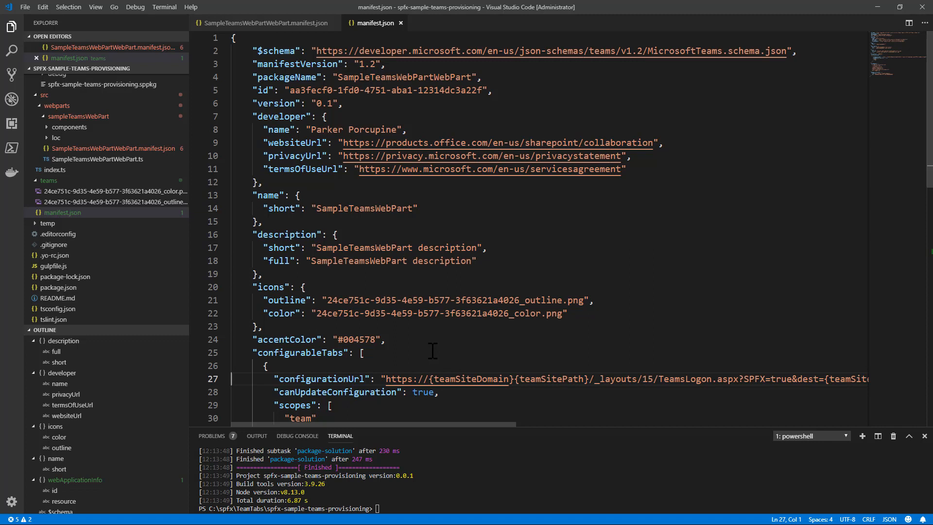
- Zip manifest.json and the two icons from the teams folder into sampleteamswebpart.zip with WinRAR
right_click(48, 180)
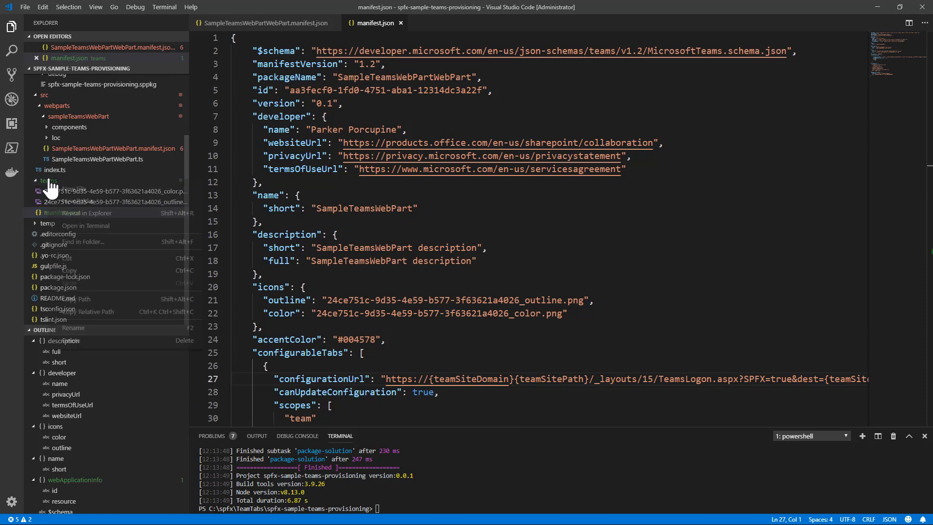
left_click(87, 213)
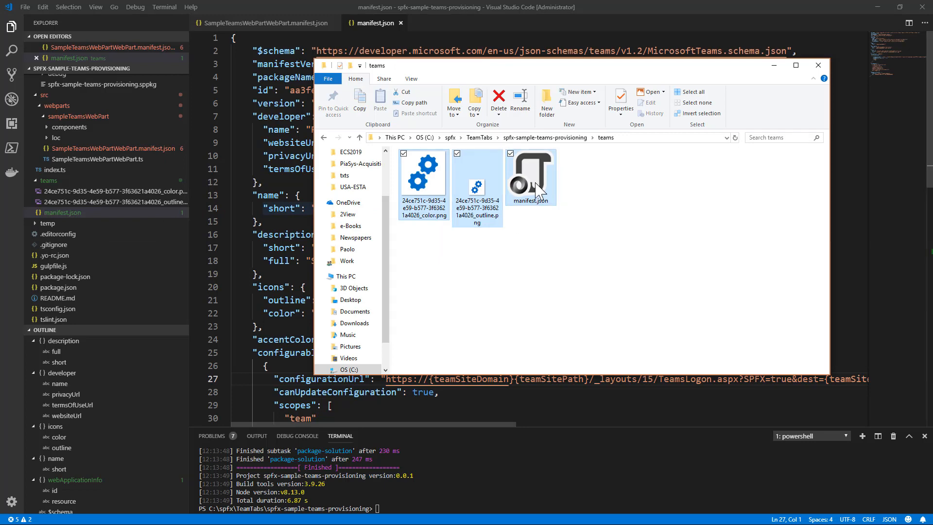
right_click(477, 184)
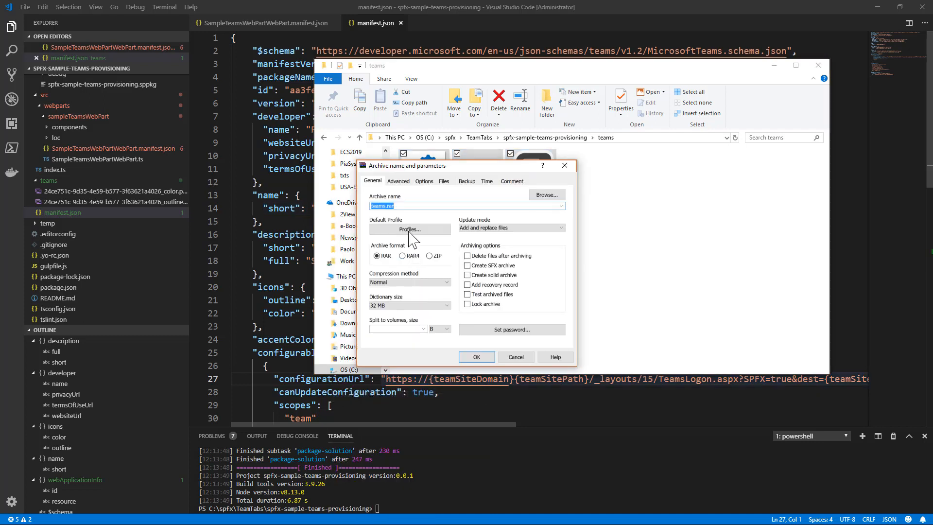
left_click(428, 256)
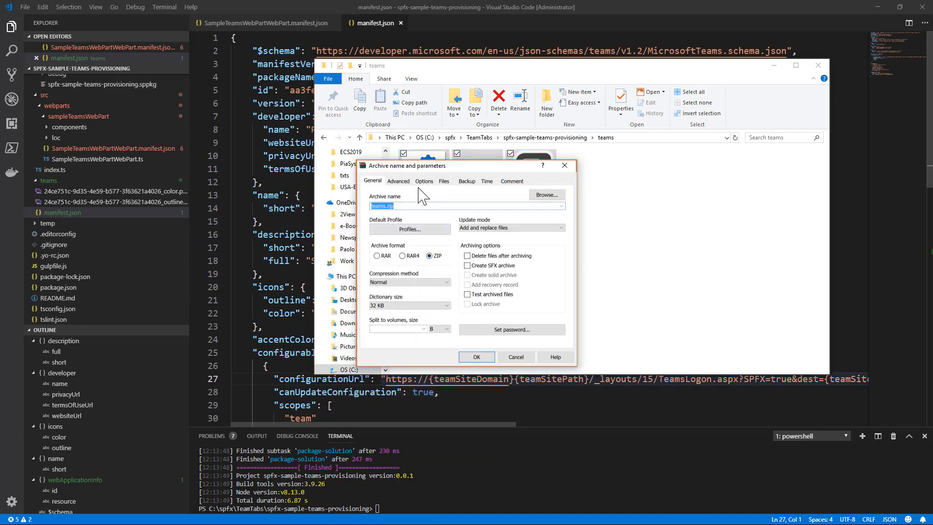
type("sanokteams.zip")
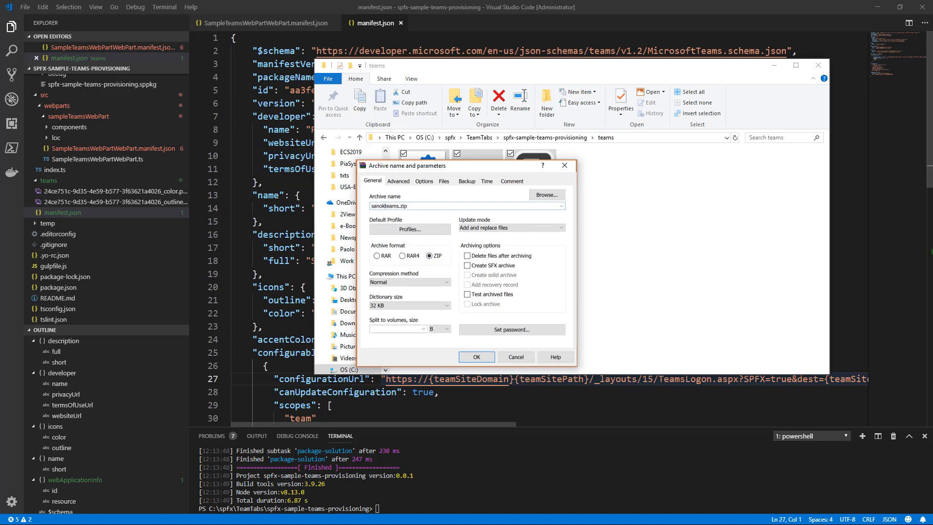
type("sampleteams.zip")
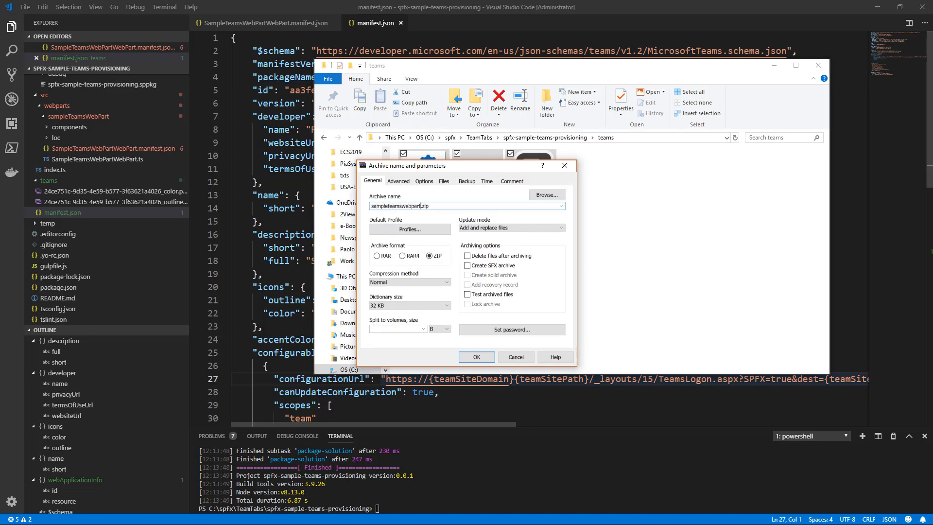
left_click(477, 356)
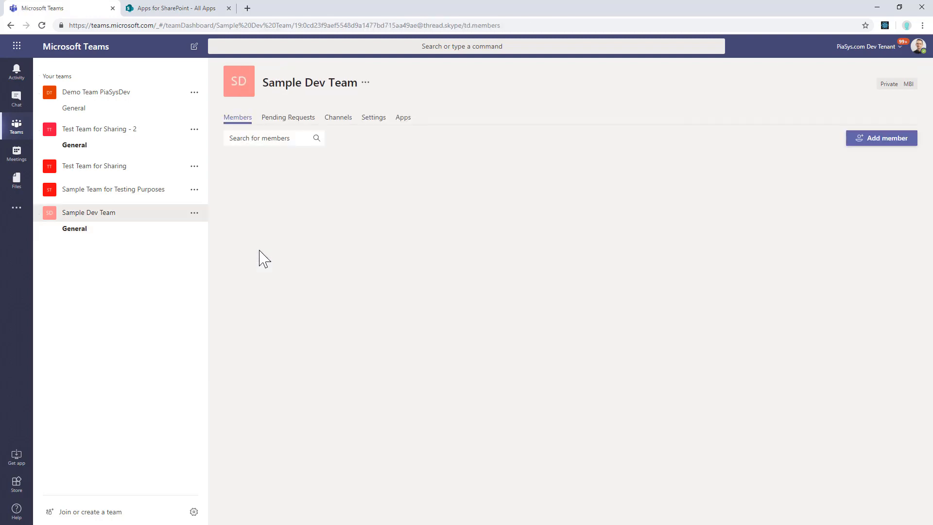
- Upload sampleteamswebpart.zip to Sample Dev Team's apps as the custom app SampleTeamsWebPart
left_click(402, 117)
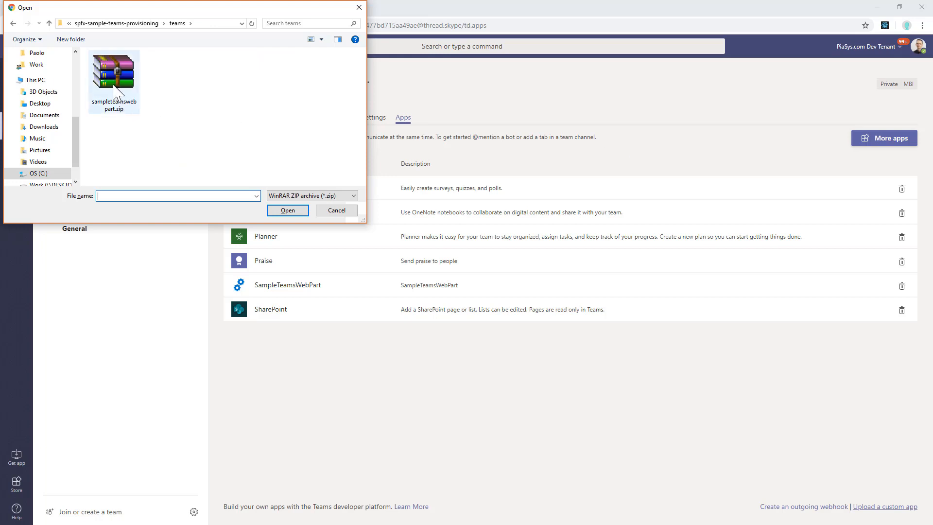
left_click(336, 210)
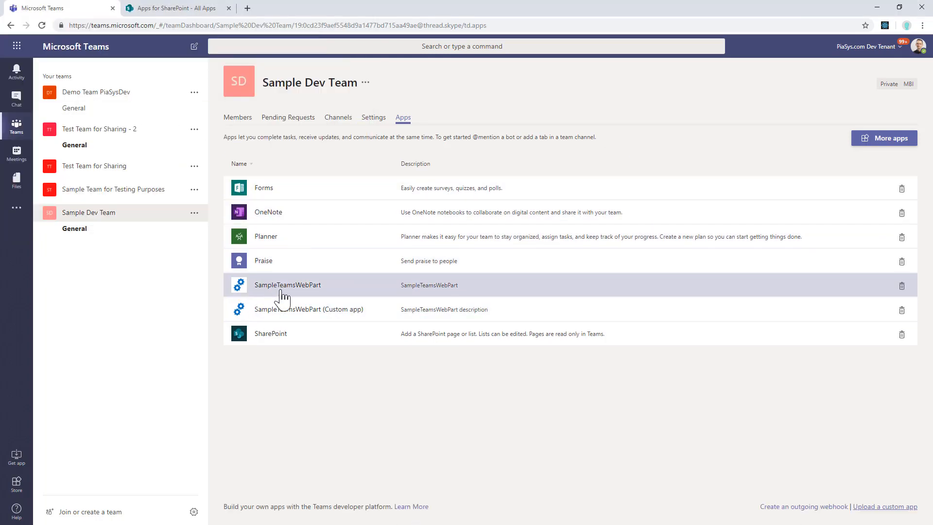
mouse_move(463, 314)
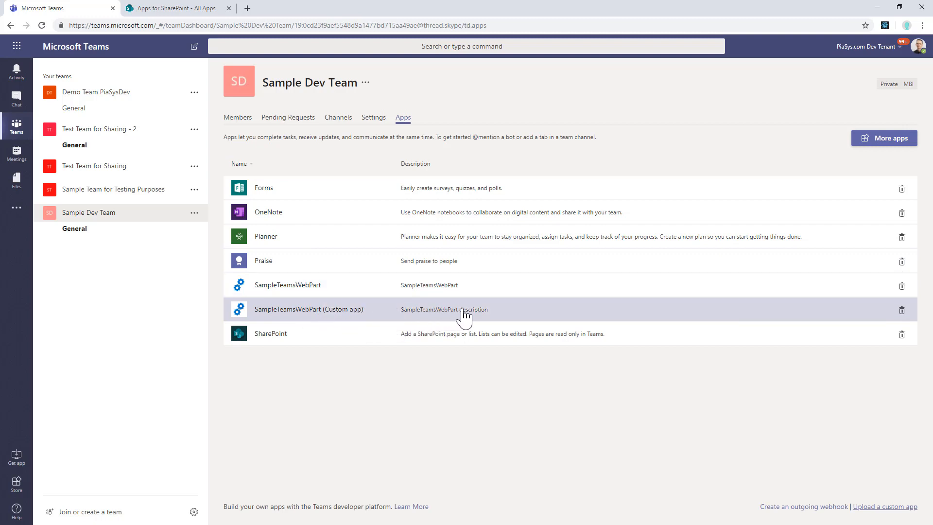
mouse_move(323, 291)
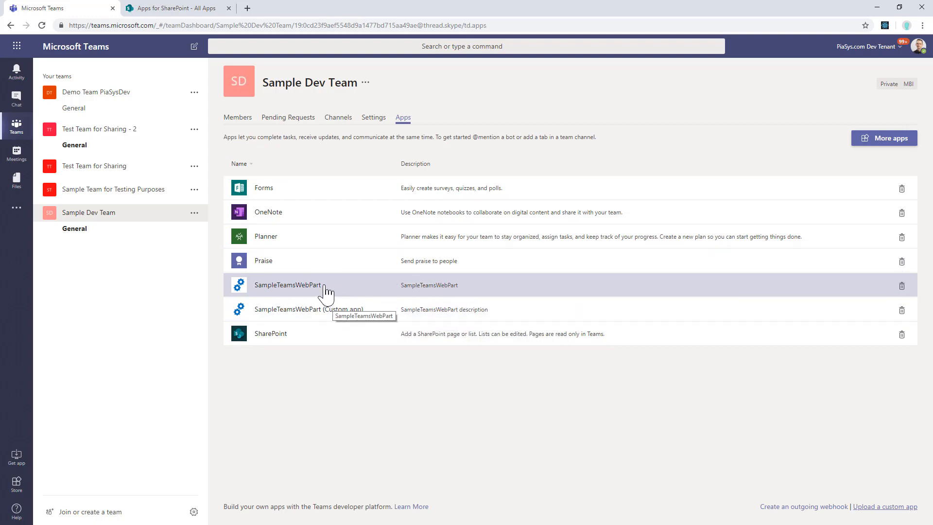